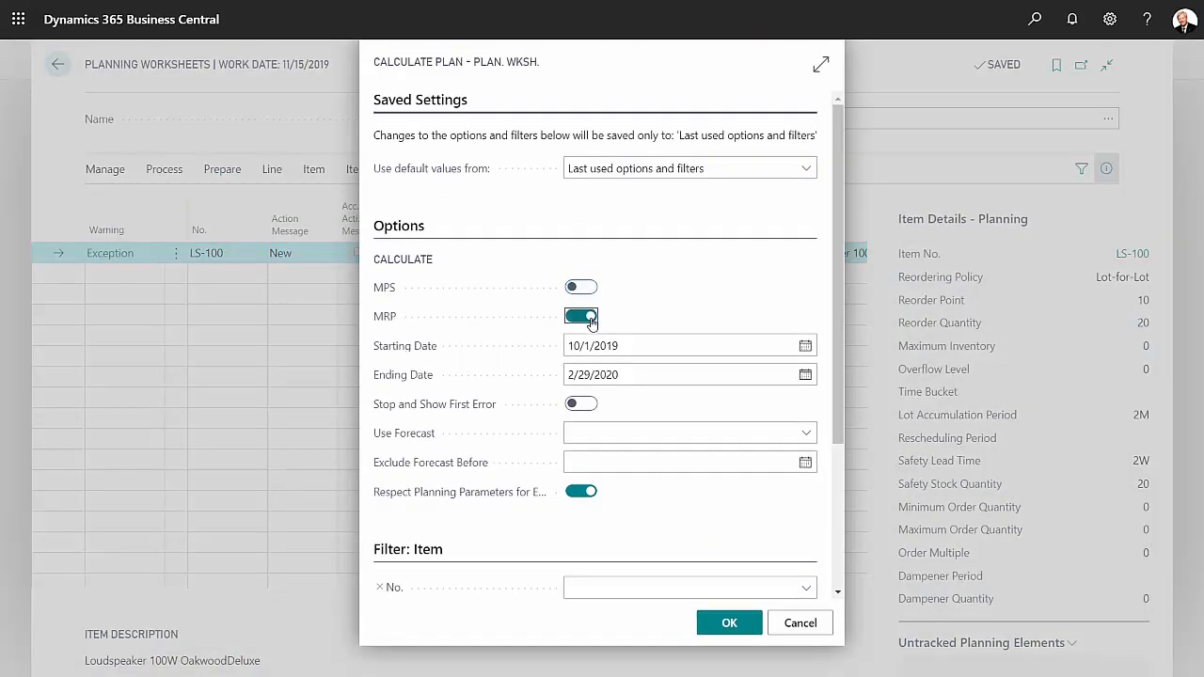
Turn on the MRP toggle in the Calculate Plan dialog for 10/1/2019 to 2/29/2020.
left_click(729, 623)
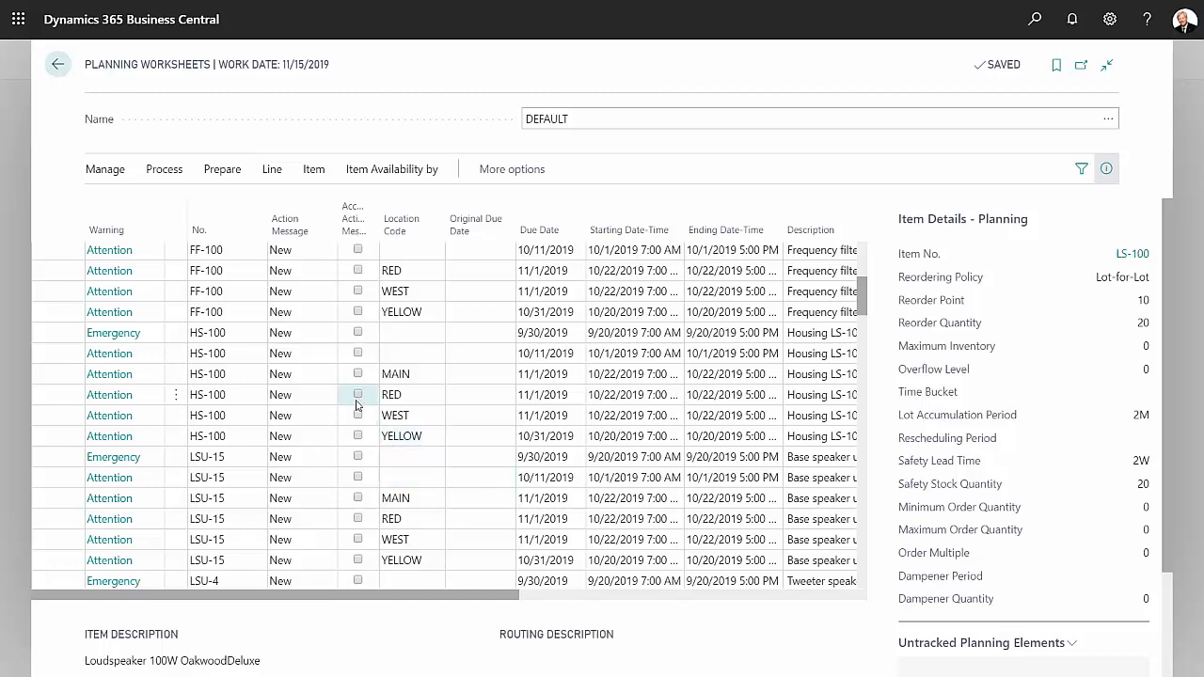